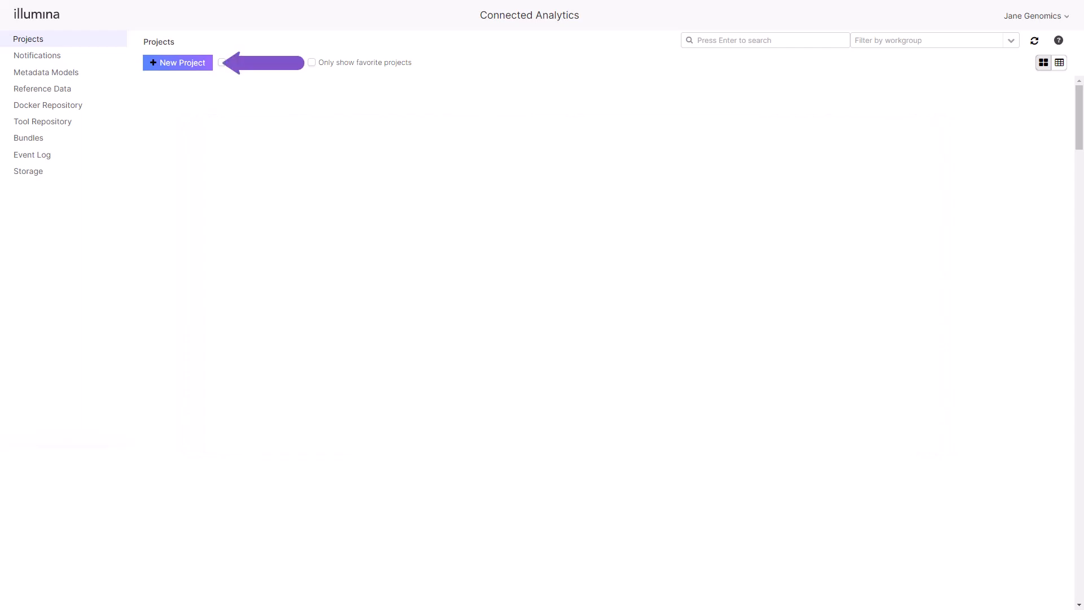
- Create a new project named 'Breast and Ovarian Cancer' and save it
click(177, 62)
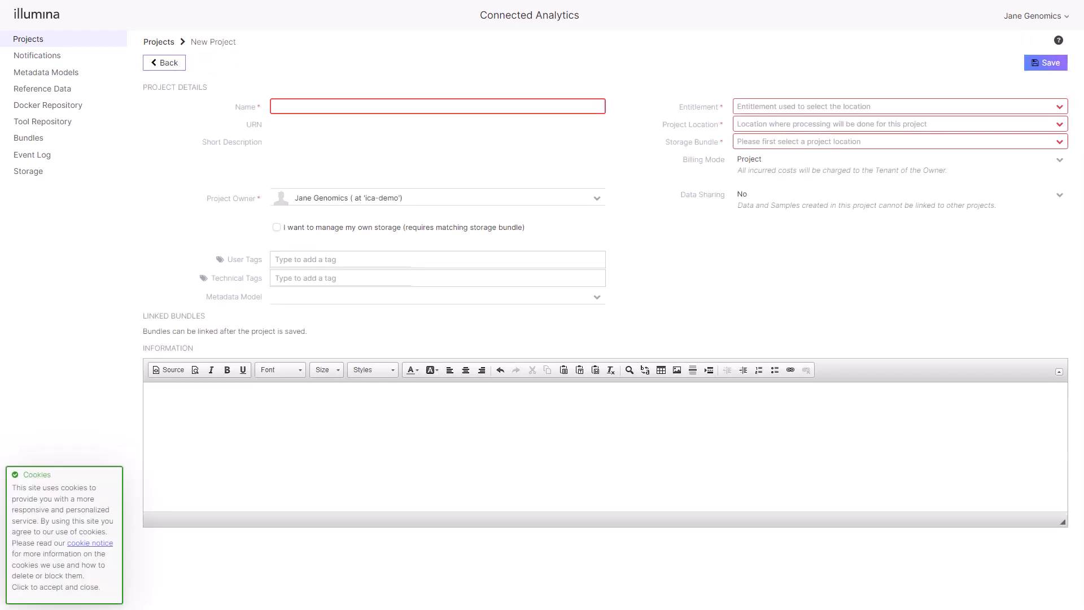
text(Breast and)
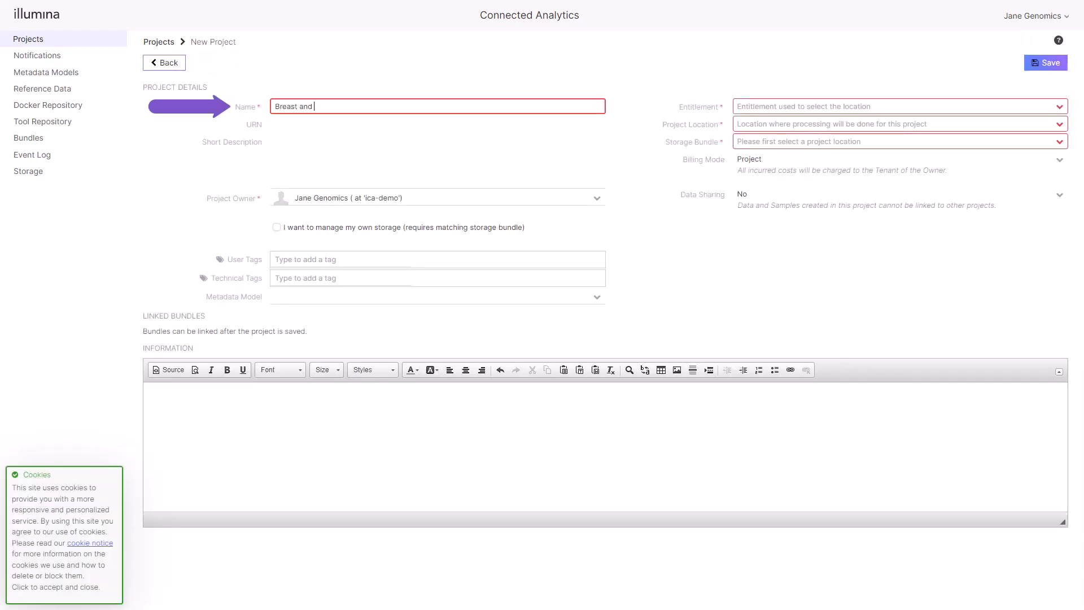
text(Ovarian Cancer)
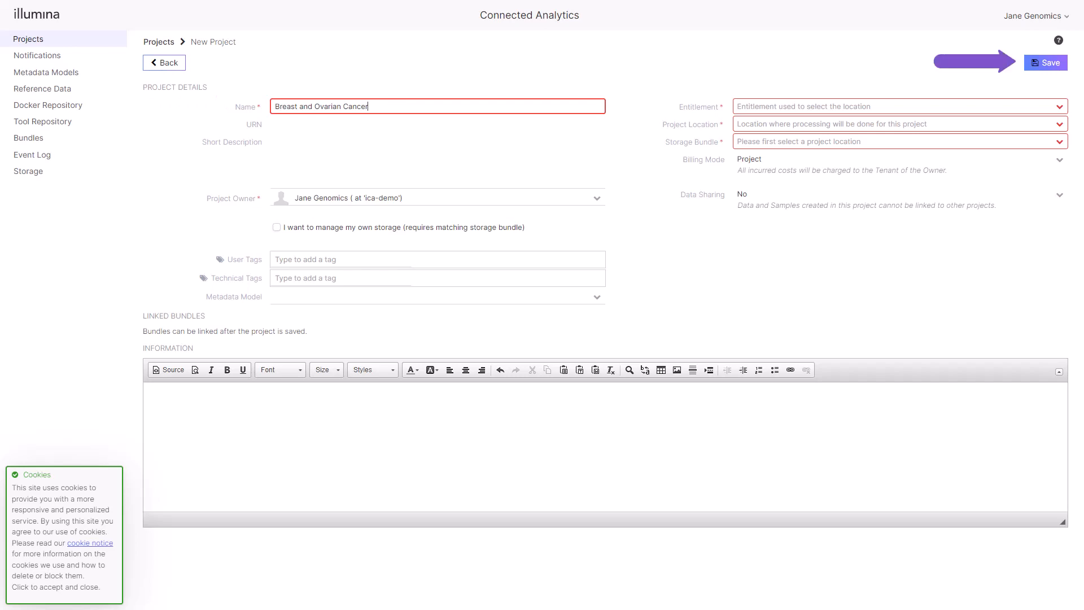
click(1045, 62)
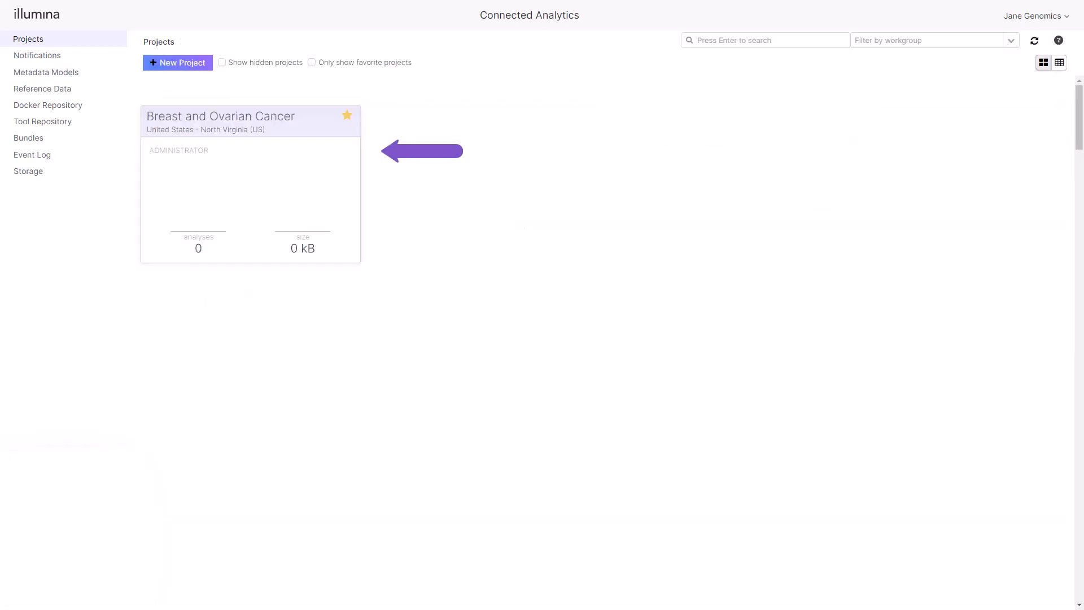
- Enter the Breast and Ovarian Cancer project, go to its Cohorts list and begin a new cohort
click(249, 115)
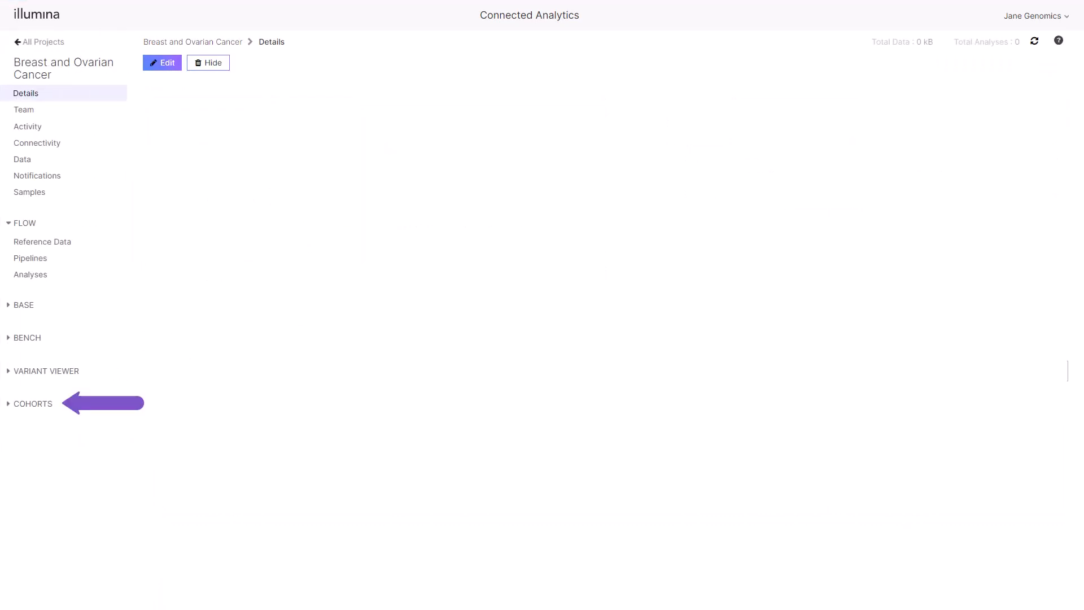
click(32, 405)
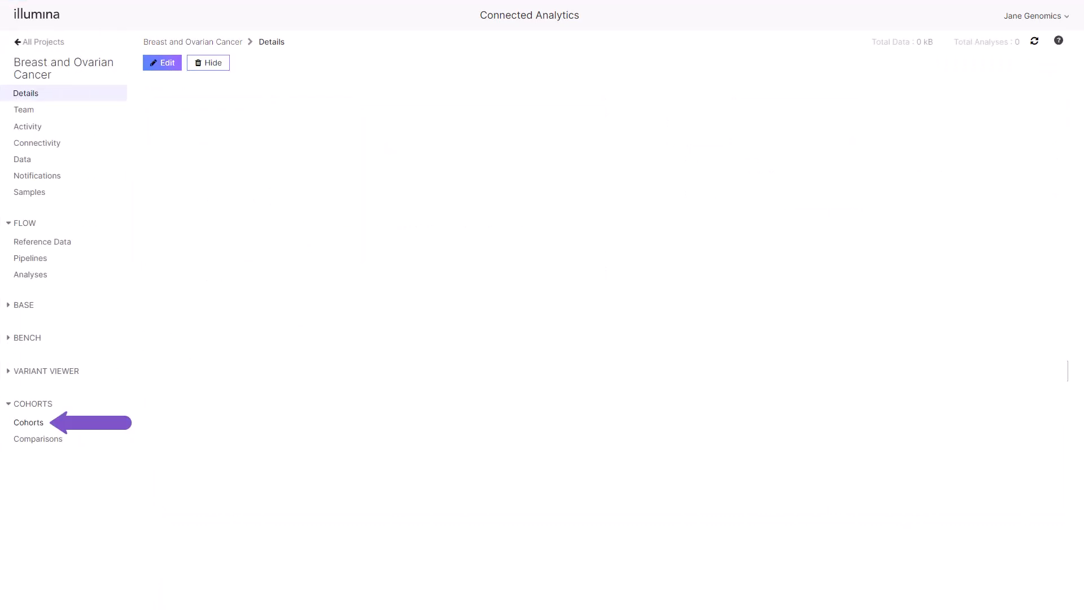
click(28, 422)
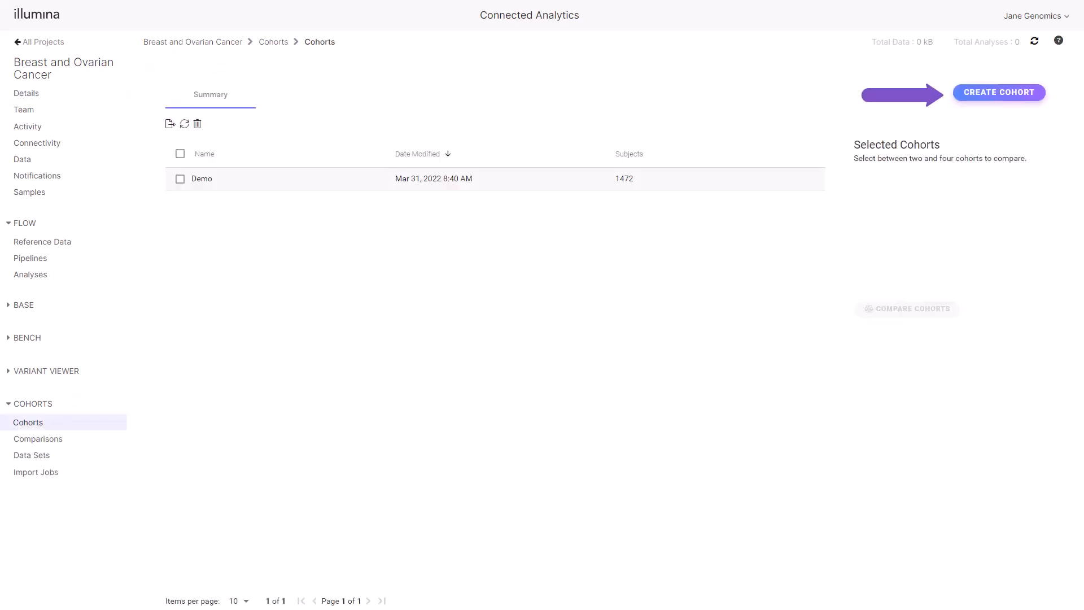
click(998, 91)
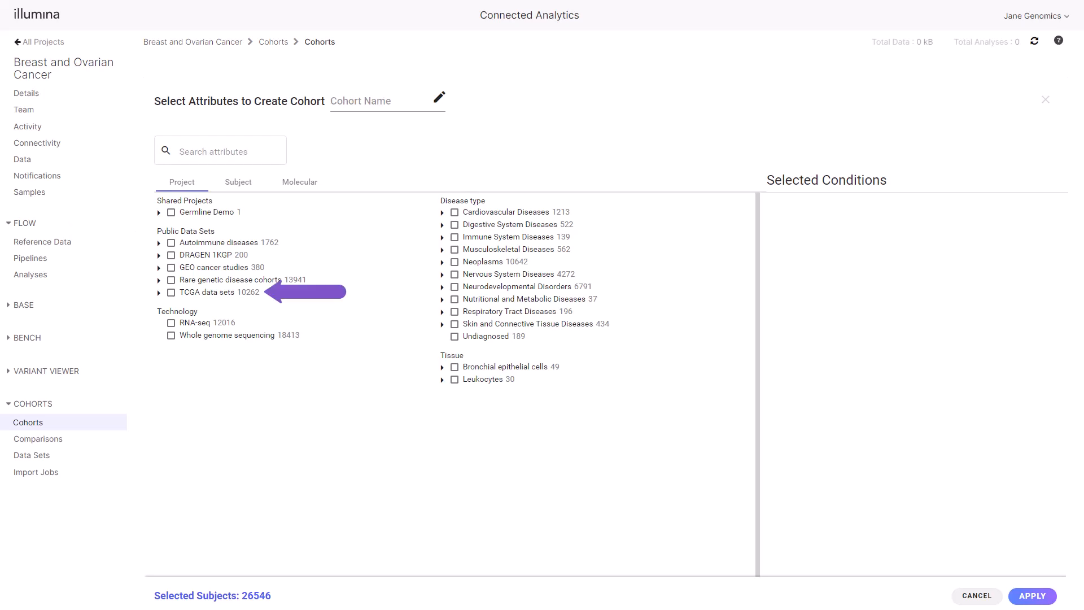
- Add the TCGA BRCA breast invasive carcinoma and OV ovarian serous cystadenocarcinoma data sets as cohort conditions
click(159, 292)
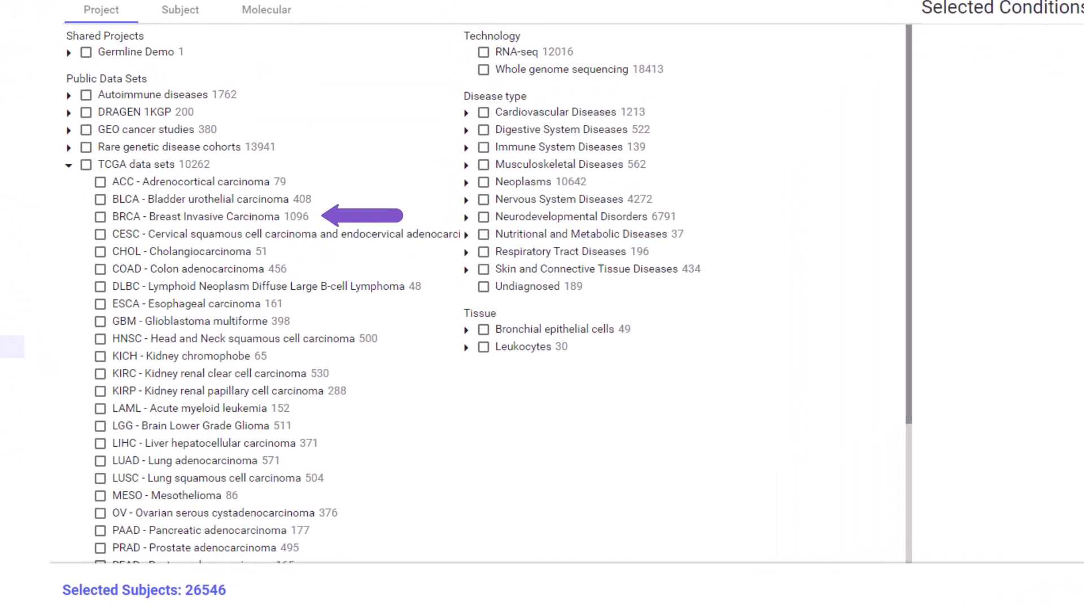
click(100, 217)
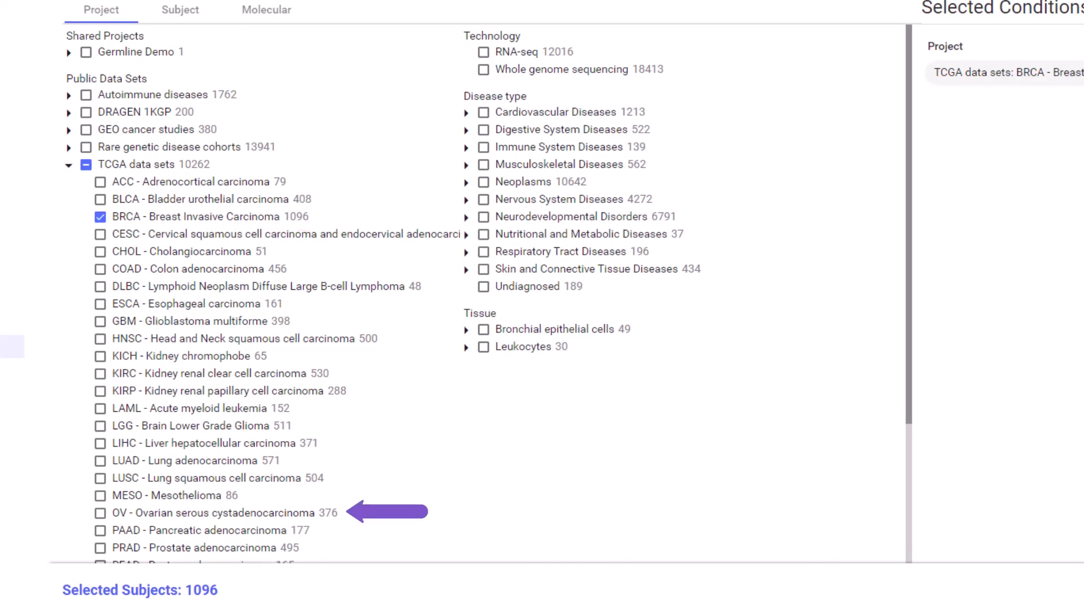
click(97, 513)
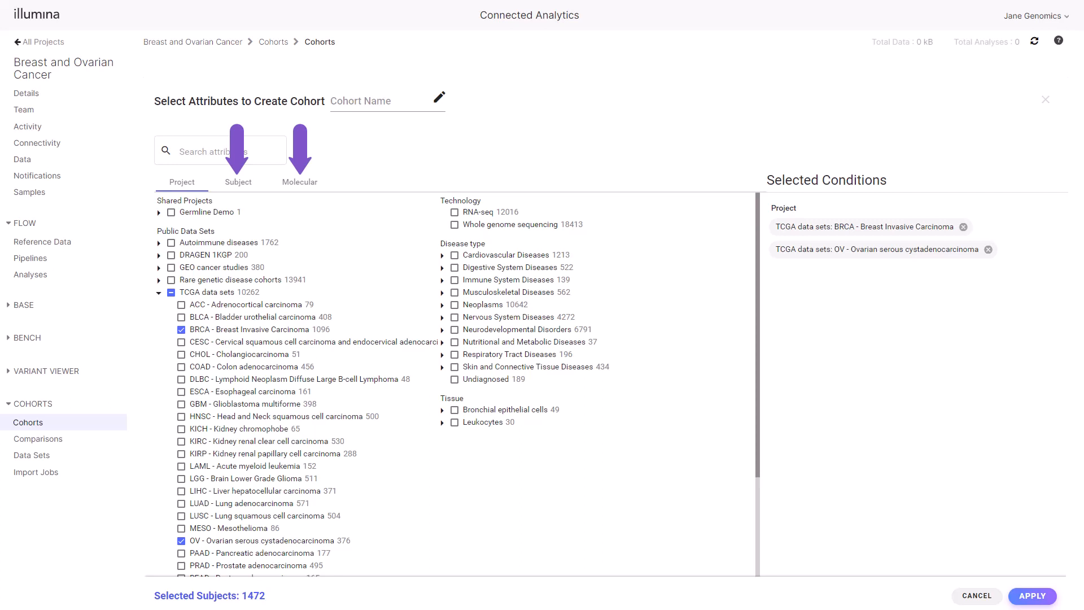
- Review the Subject demographics, biometrics and vital status attributes, then switch to the Molecular attributes
click(239, 182)
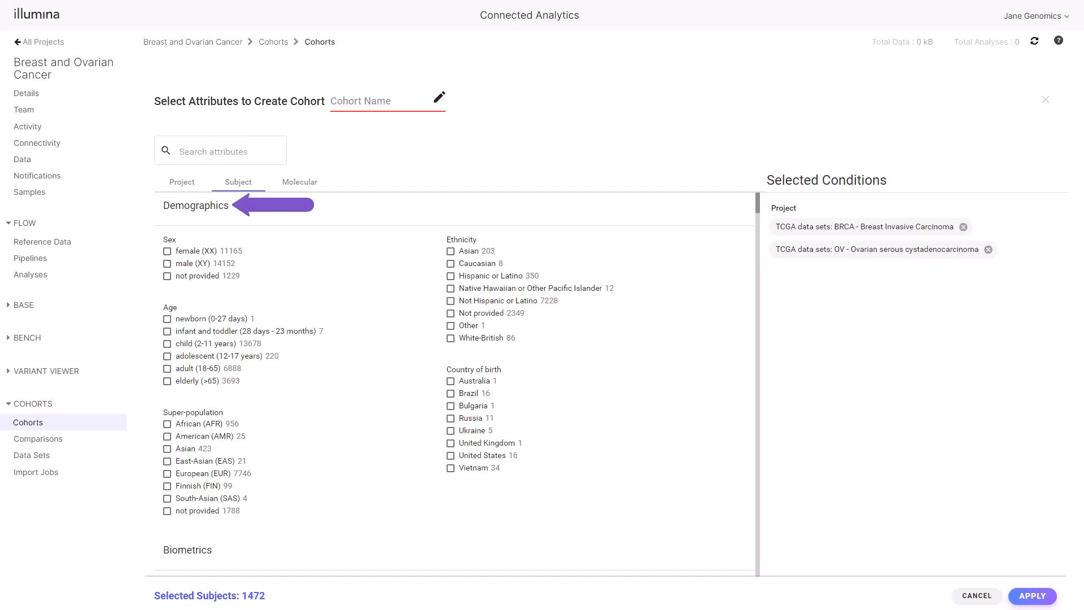
scroll(down, 3)
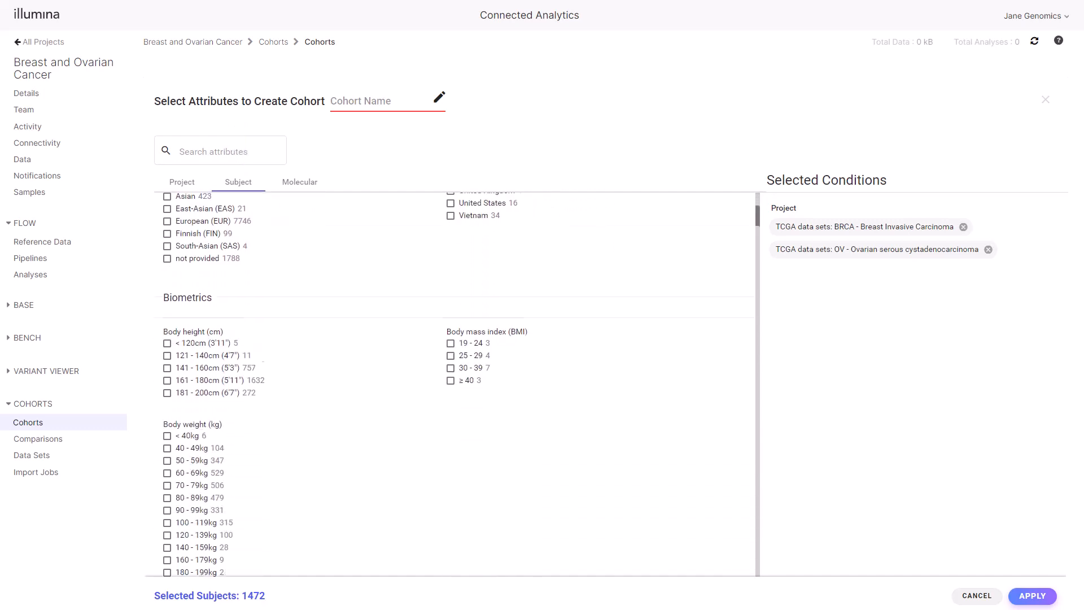
scroll(down, 3)
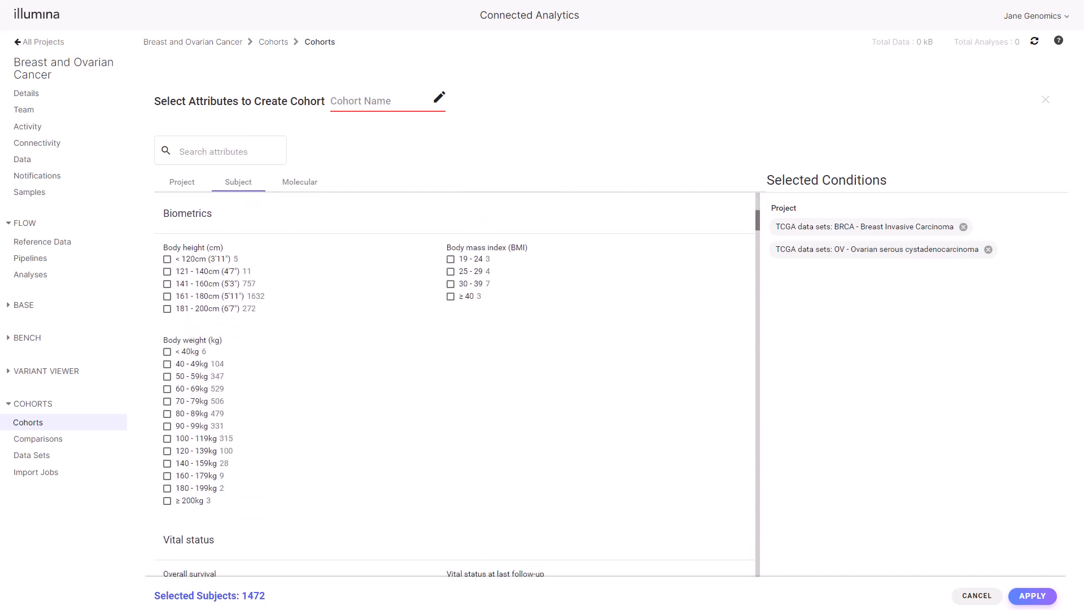
scroll(down, 3)
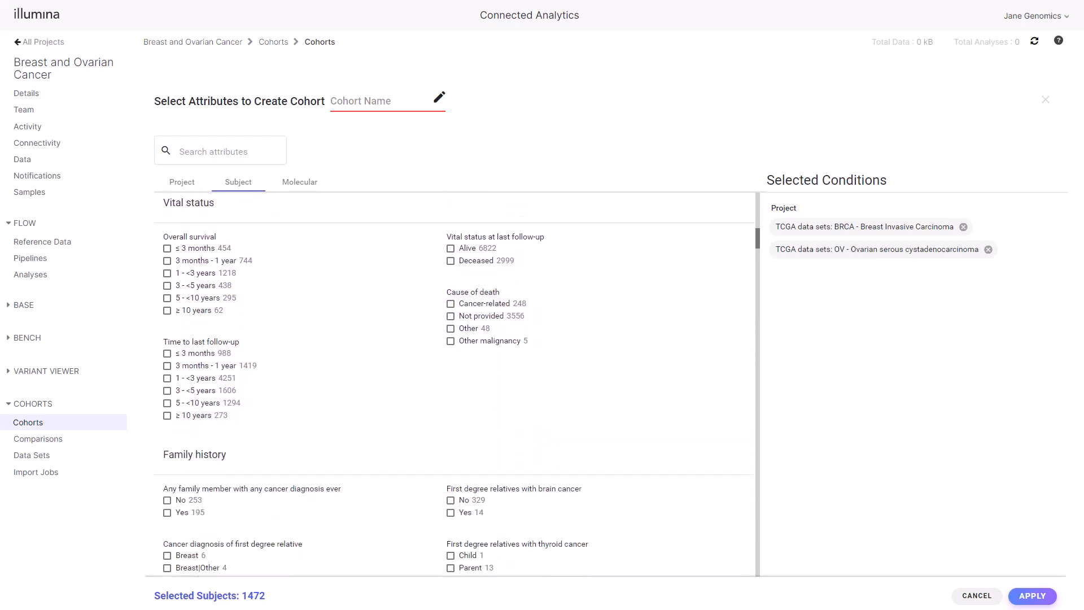
click(300, 182)
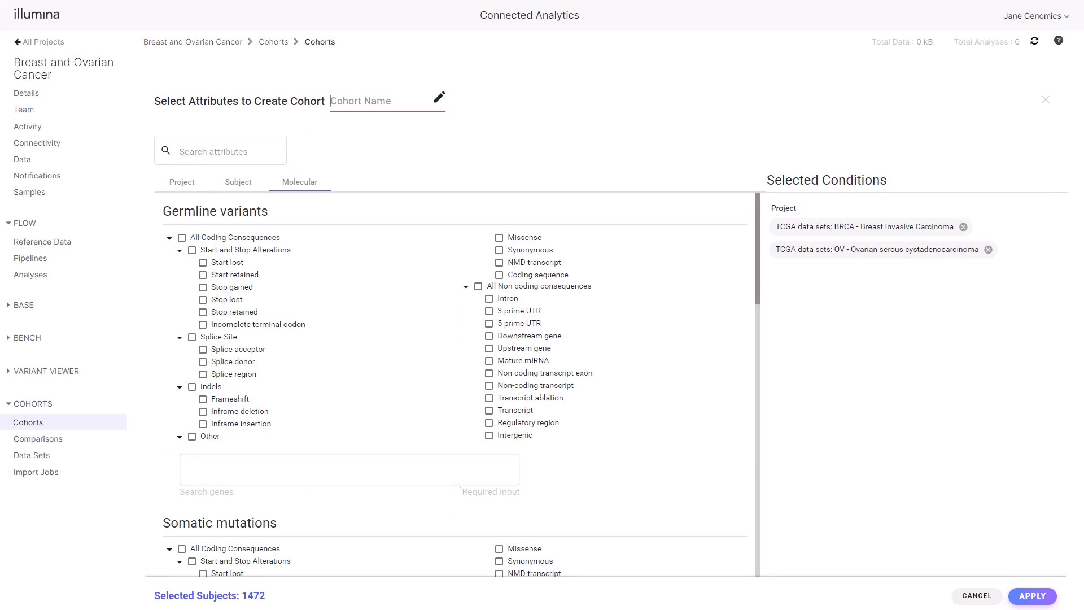
- Name the cohort 'TCGA Breast and Ovarian Cancer' and apply the conditions to create it
text(TCGA)
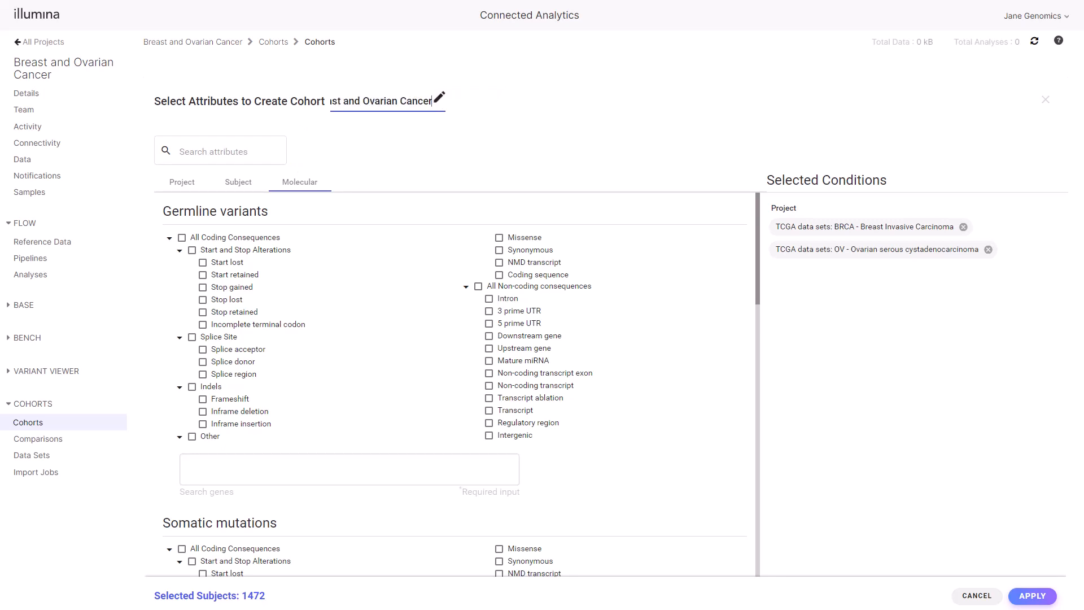
click(1031, 596)
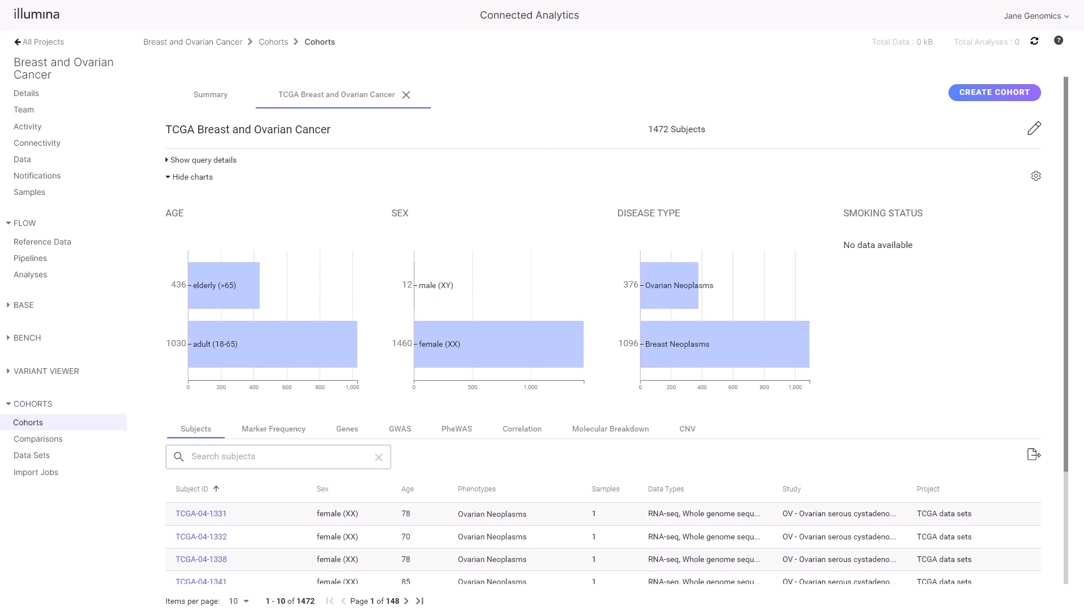
mouse_move(1036, 176)
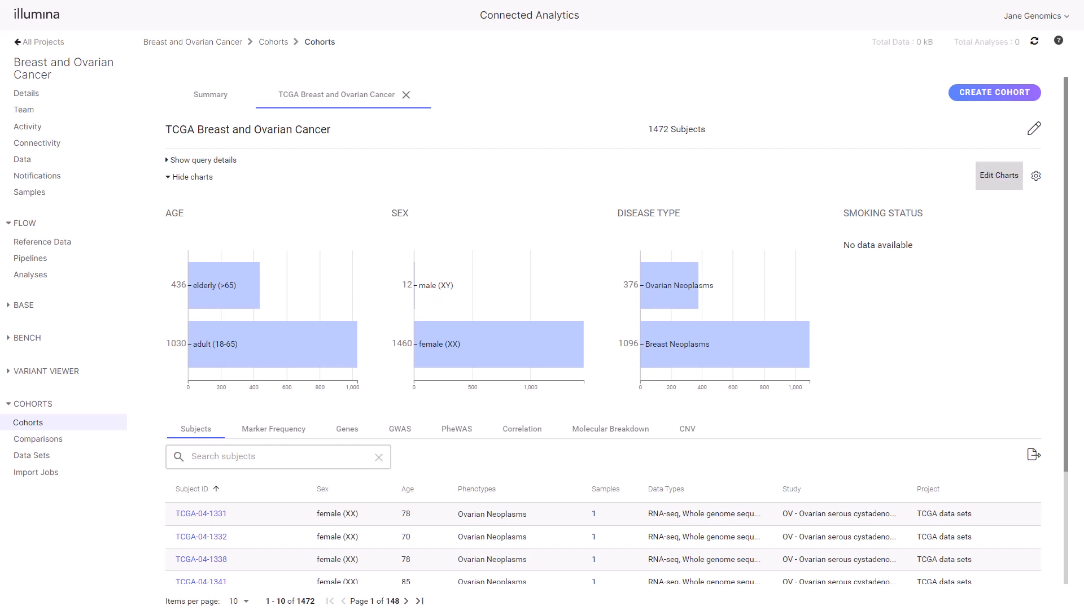
- In Edit Charts, set the second and third chart slots to T stage and N stage - pathologic
click(998, 175)
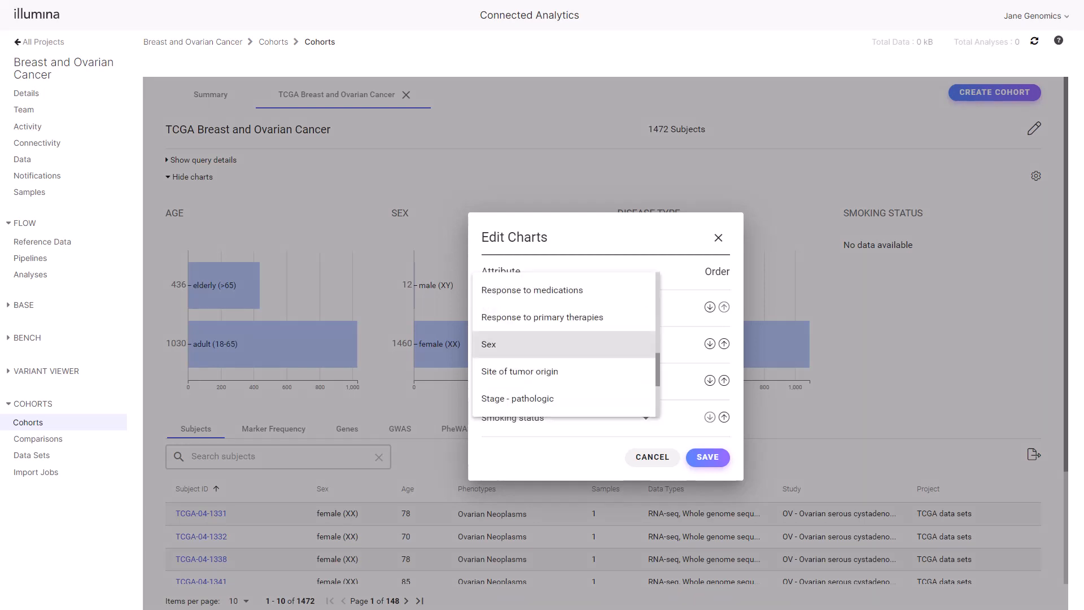
scroll(down, 3)
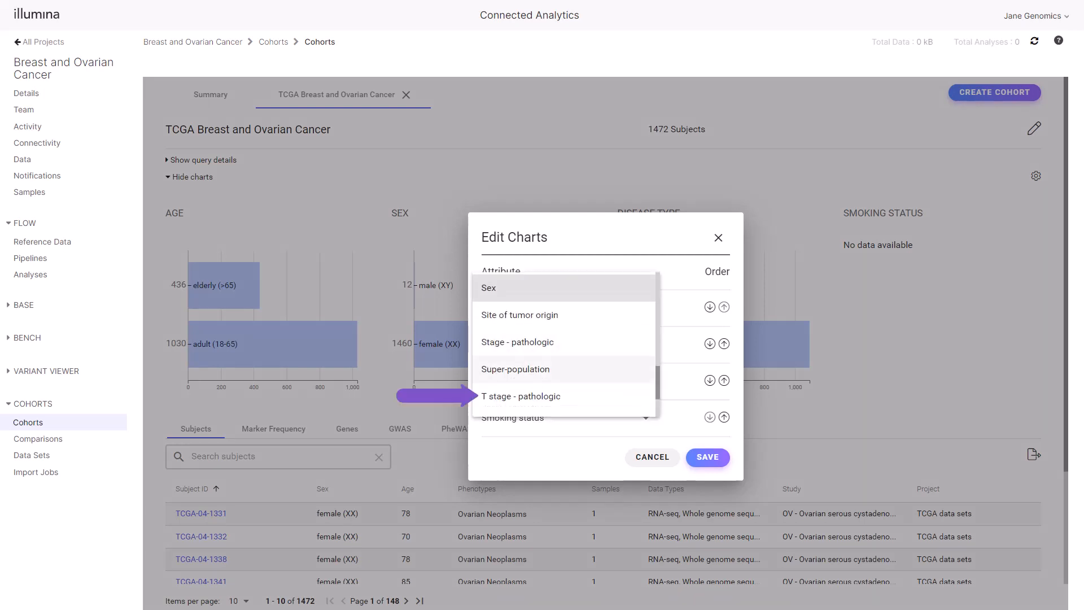
click(519, 397)
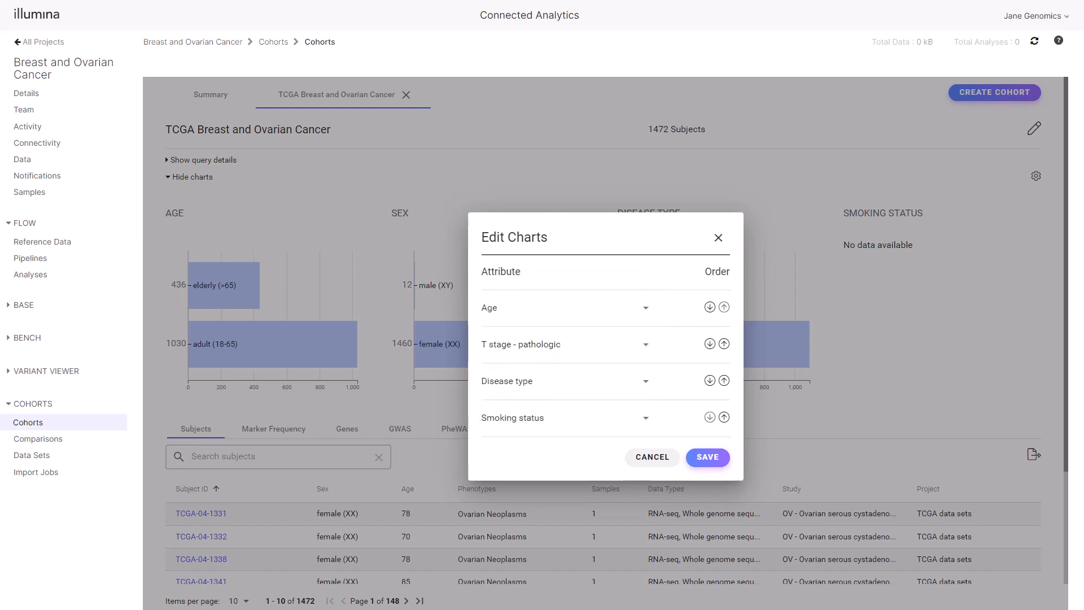
click(645, 381)
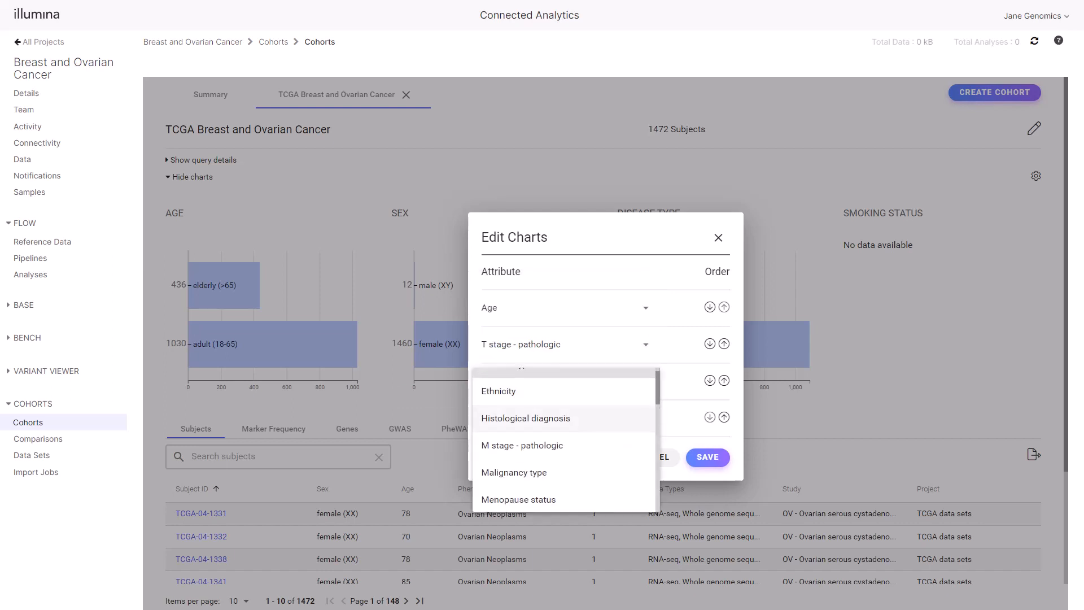
scroll(down, 3)
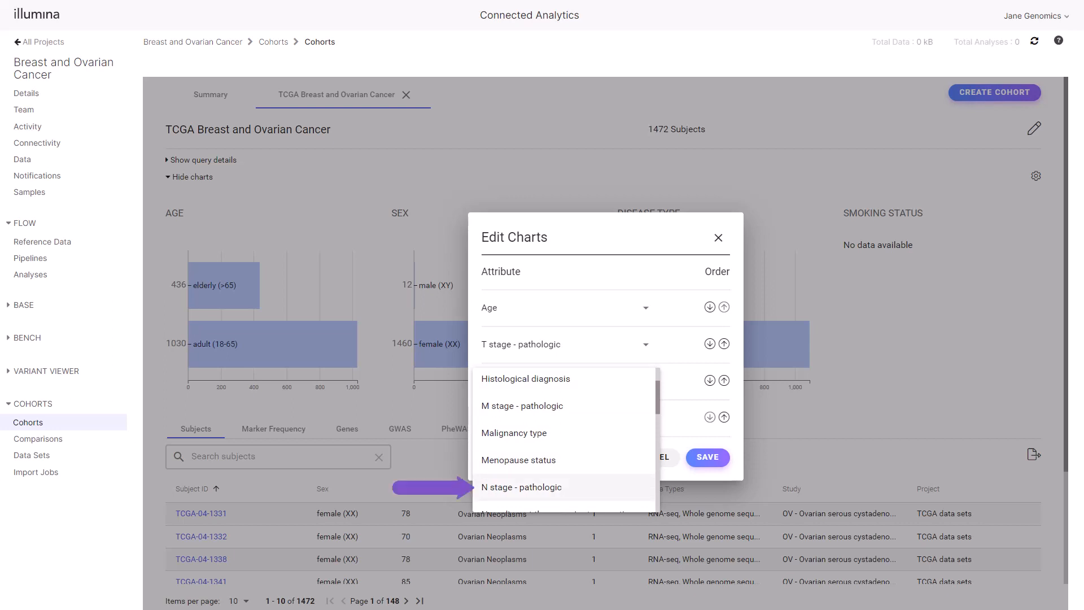
click(521, 487)
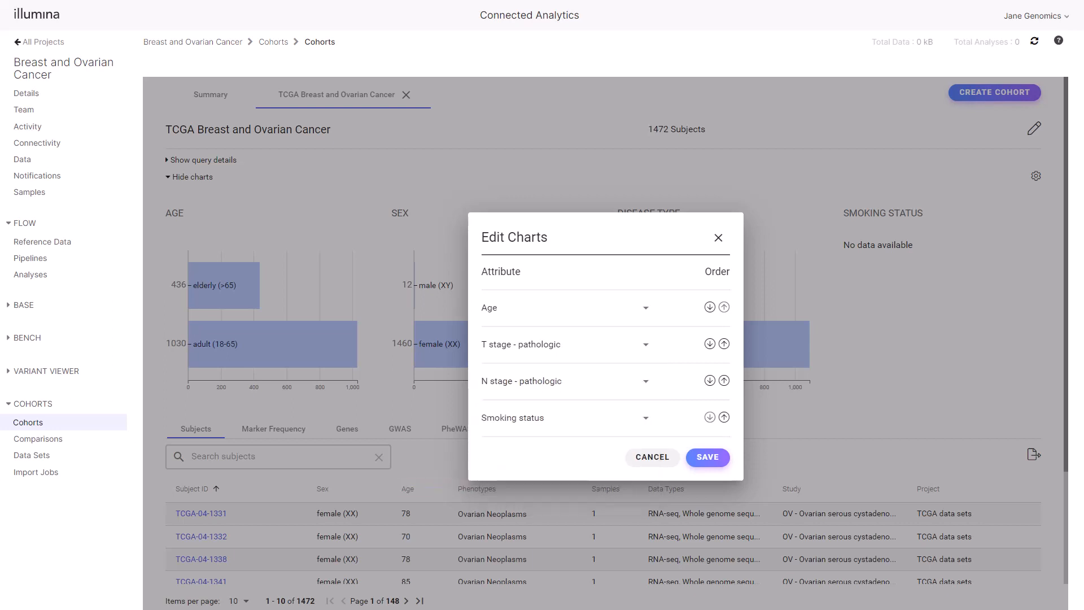
- Set the fourth chart slot to M stage - pathologic and save the chart selection
click(643, 344)
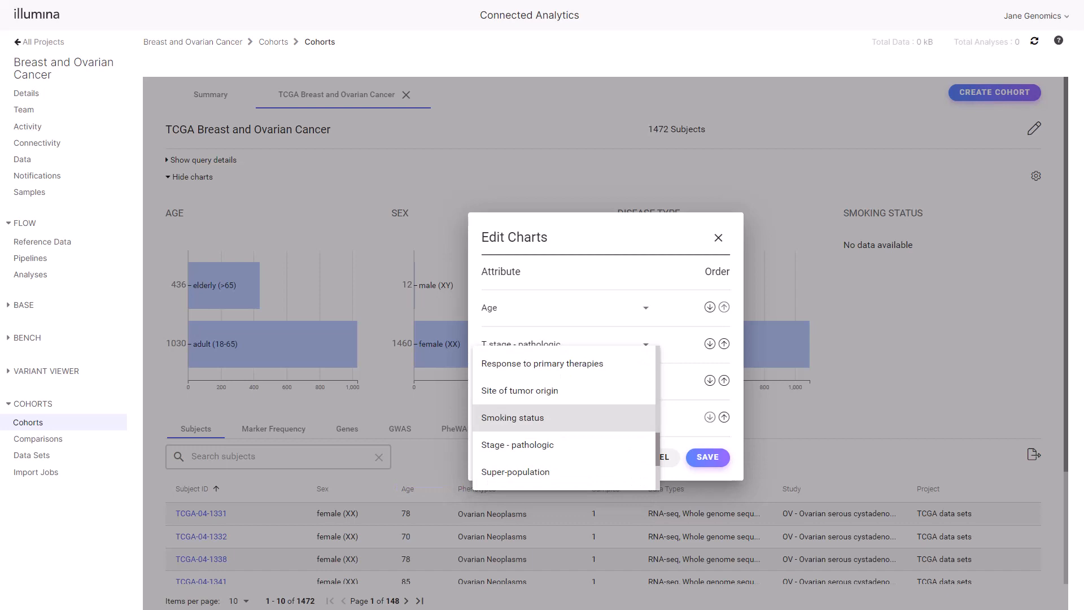
scroll(up, 3)
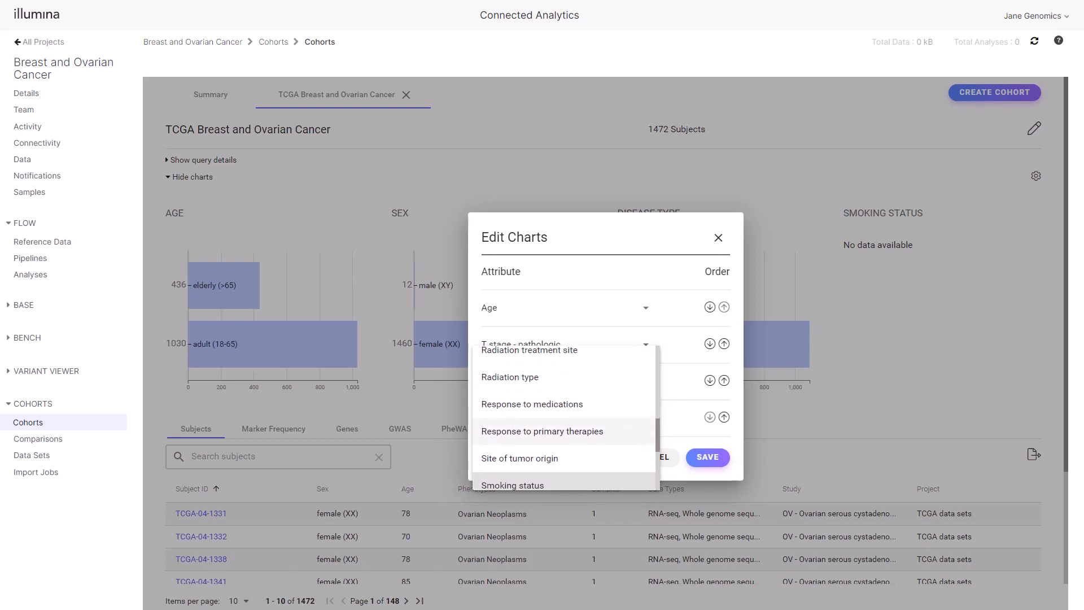
scroll(up, 3)
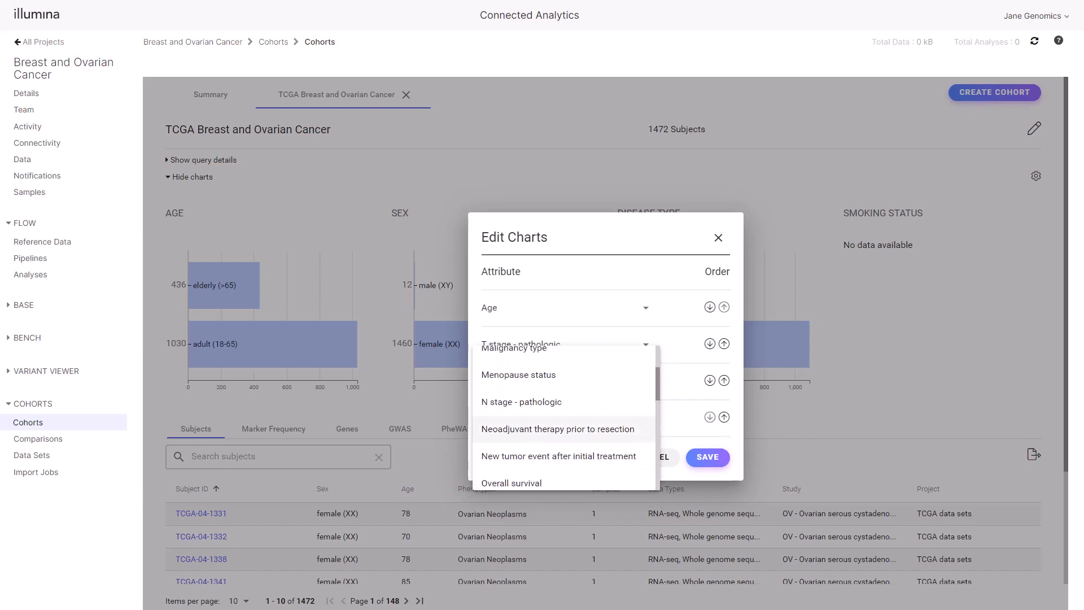
scroll(up, 3)
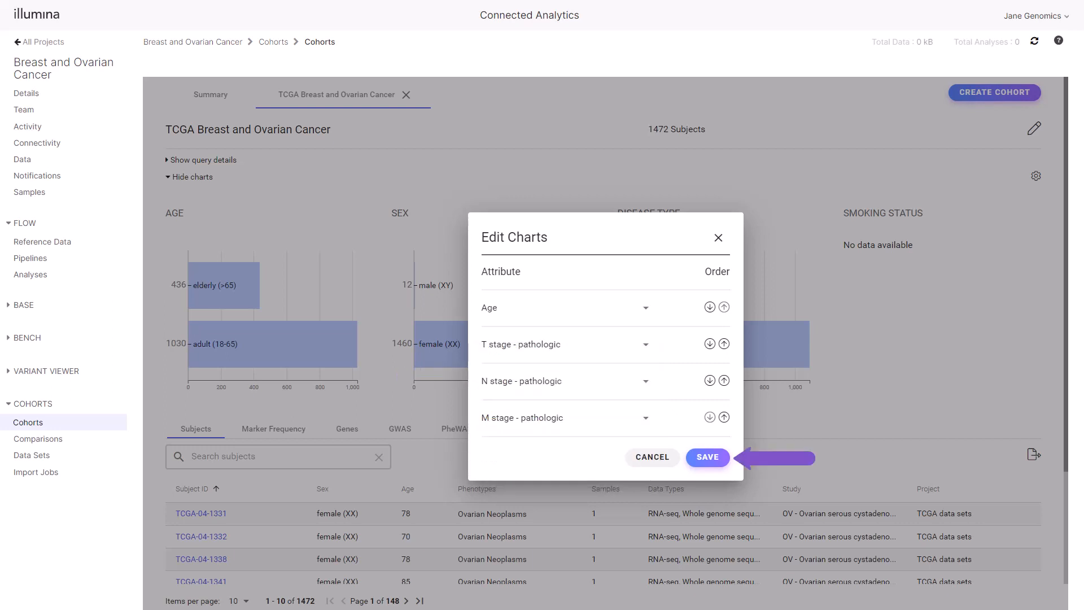
click(707, 457)
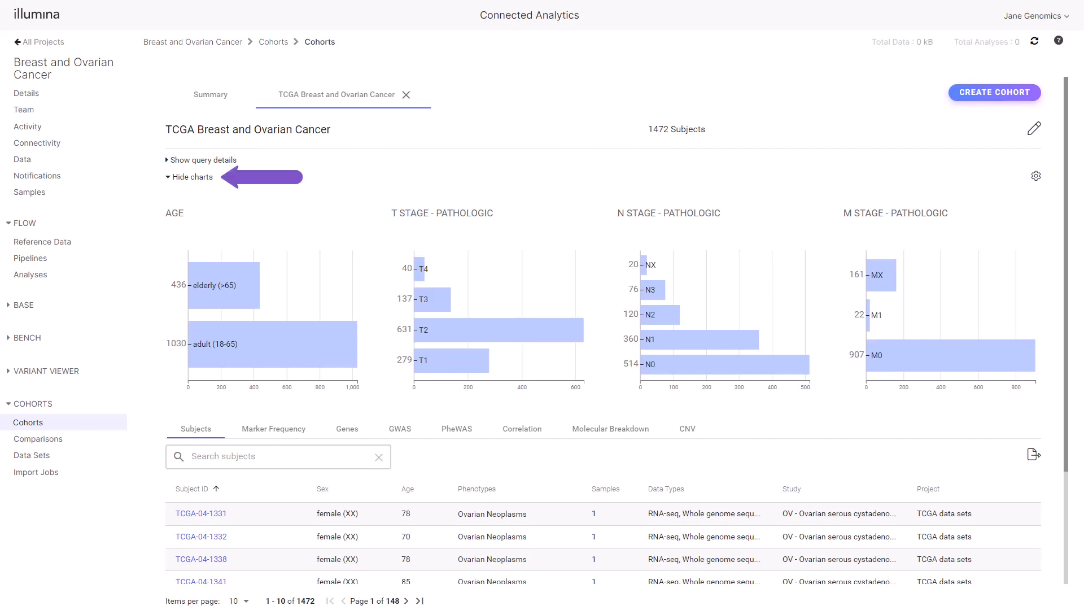
- Hide the cohort charts and open subject TCGA-04-1331's detail record
click(192, 176)
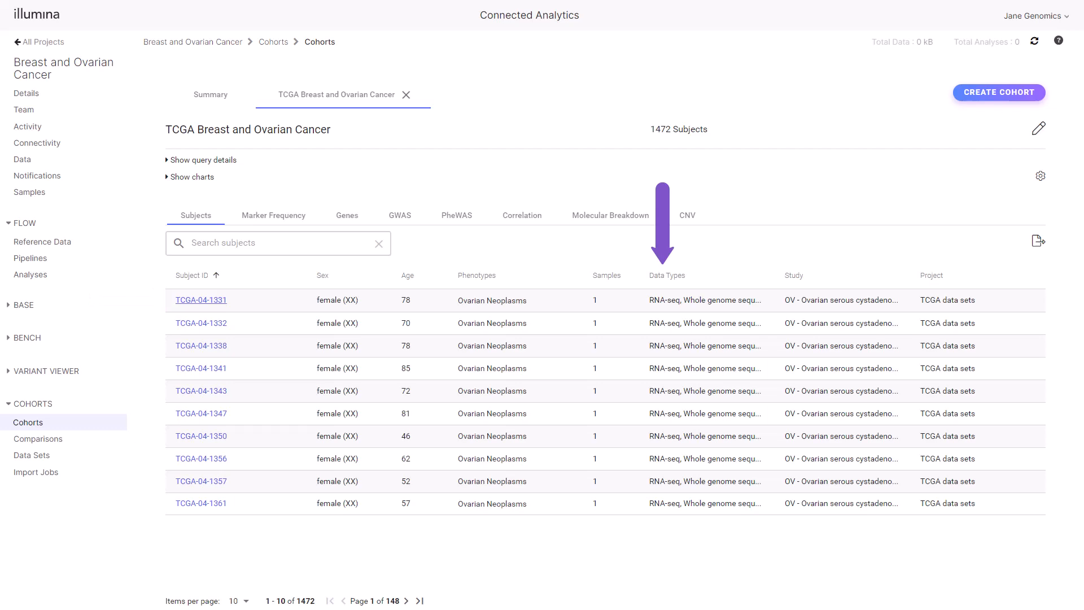
click(201, 299)
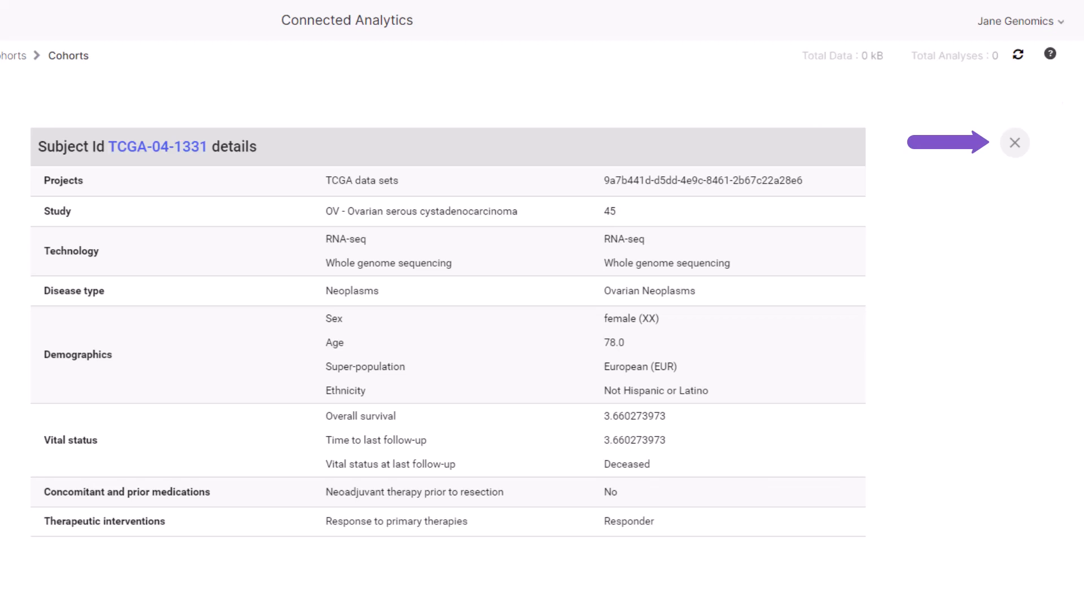
- Close the subject details and bring up the cohort's Marker Frequency results
click(1014, 143)
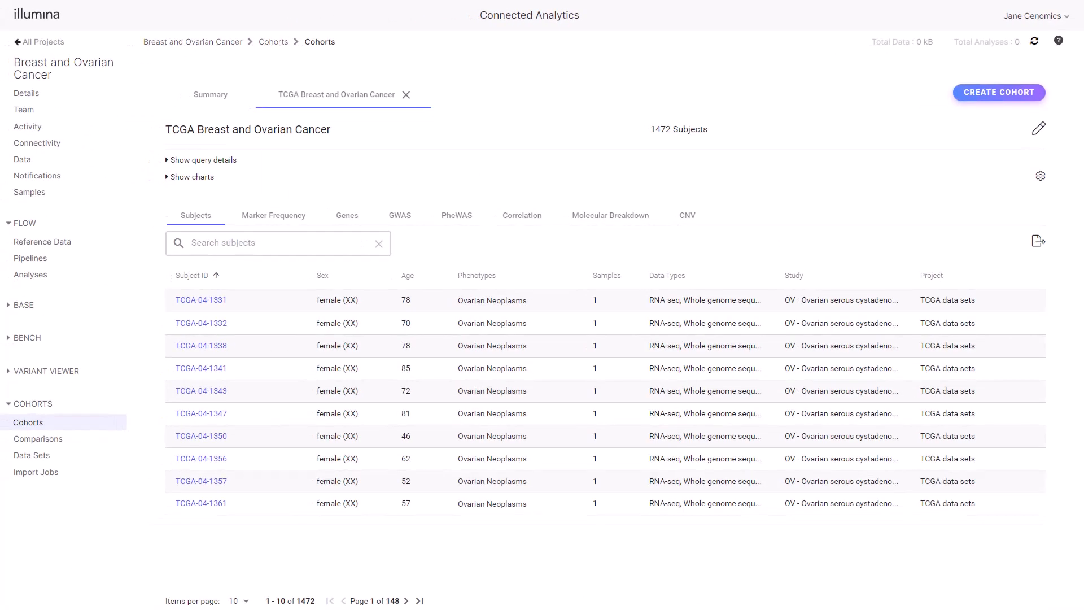
click(272, 215)
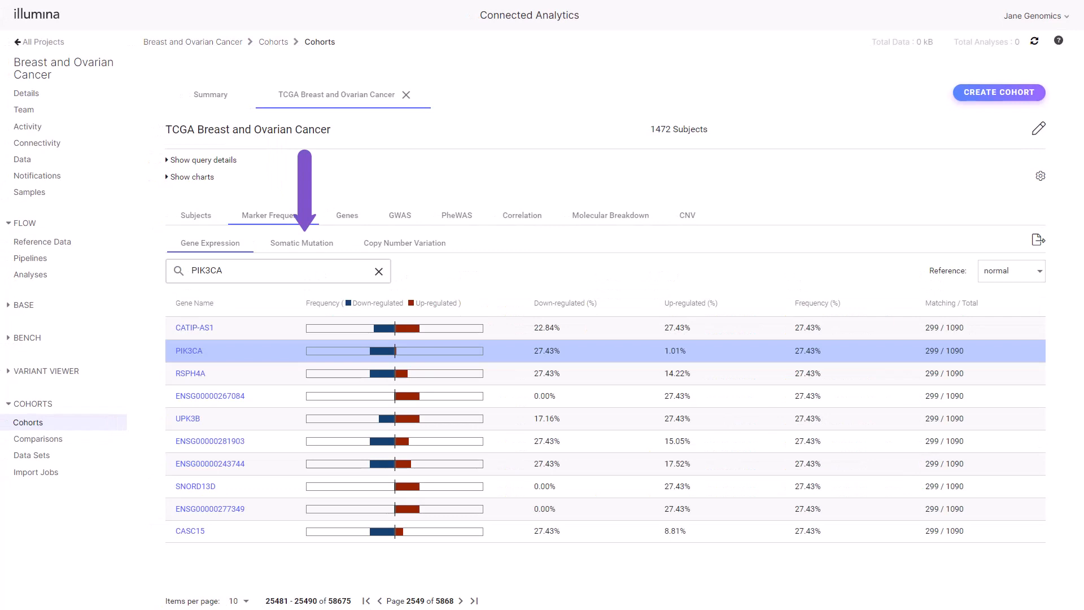
- Show the Somatic Mutation frequencies per gene, with PIK3CA mutated in 33.03% of subjects
click(300, 243)
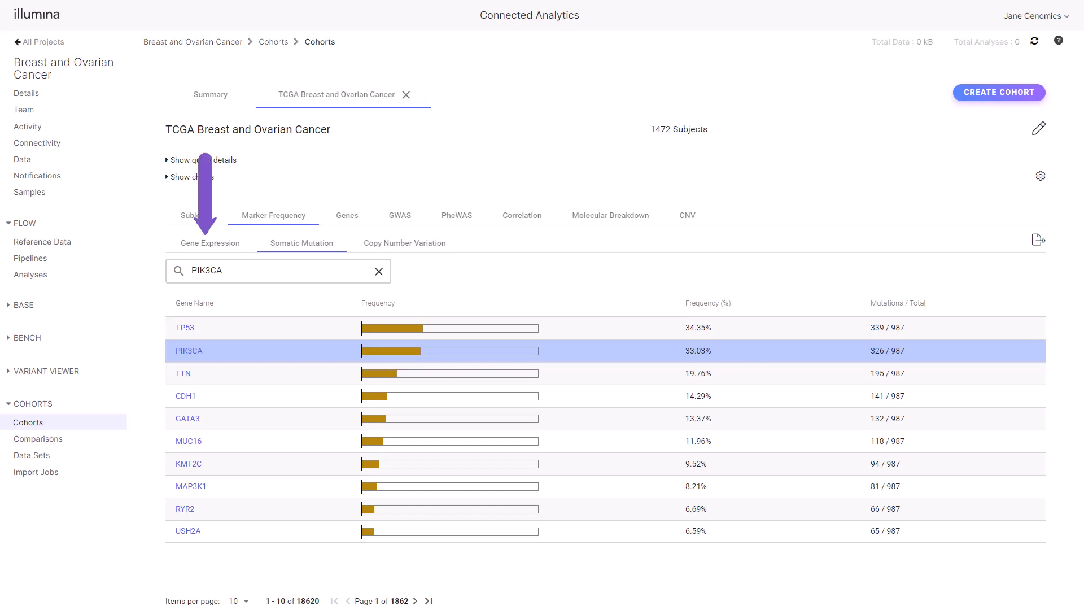
- Open the PIK3CA gene page and show its Variants with filters and legend
click(210, 243)
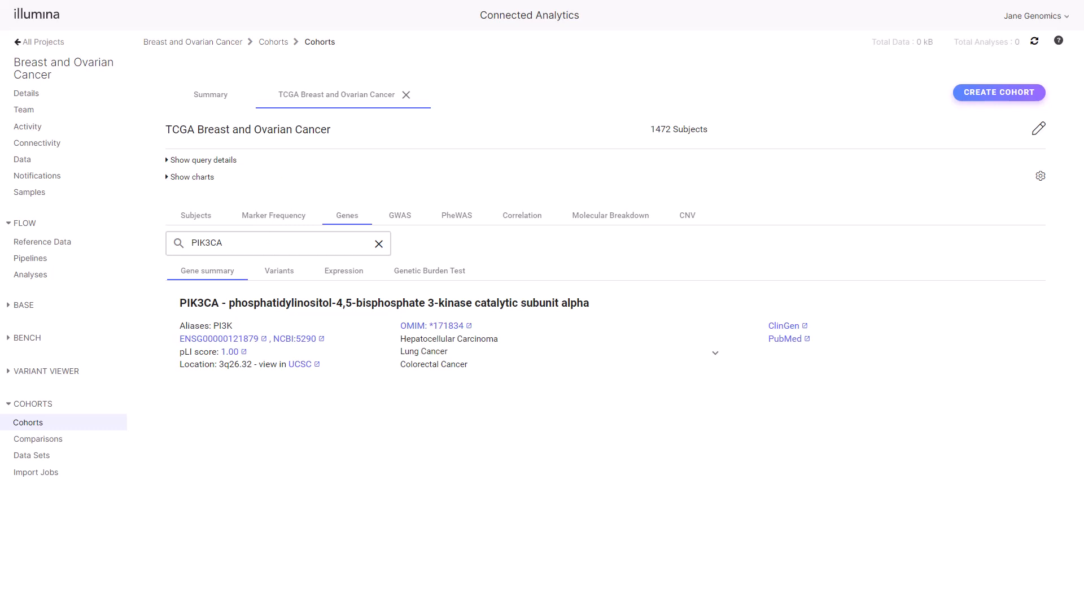
click(279, 270)
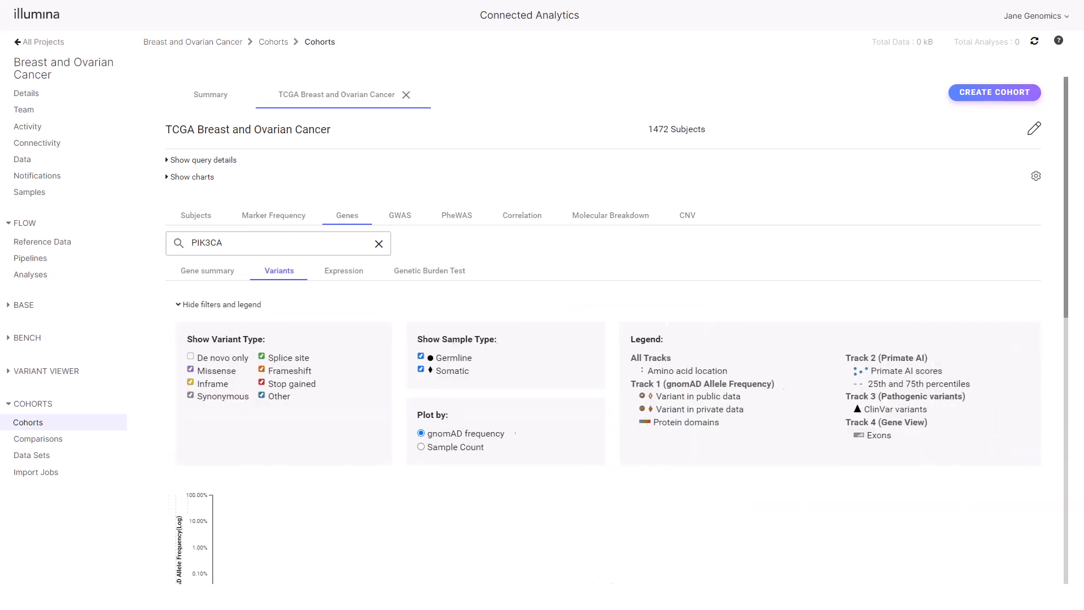
- Switch the PIK3CA variant plot's 'Plot by' option from gnomAD frequency to Sample Count
scroll(down, 3)
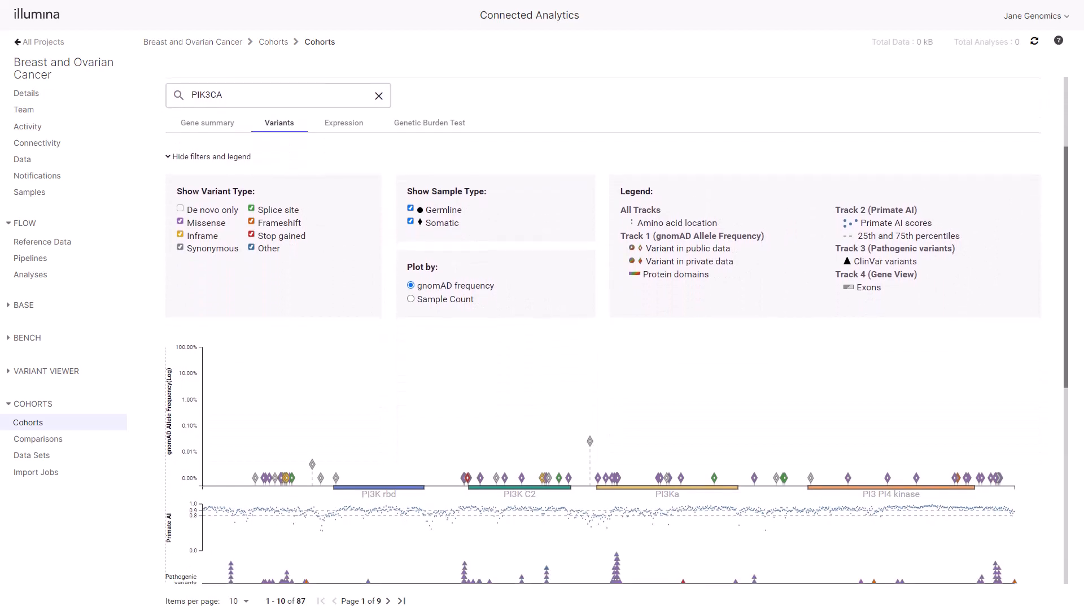
scroll(down, 3)
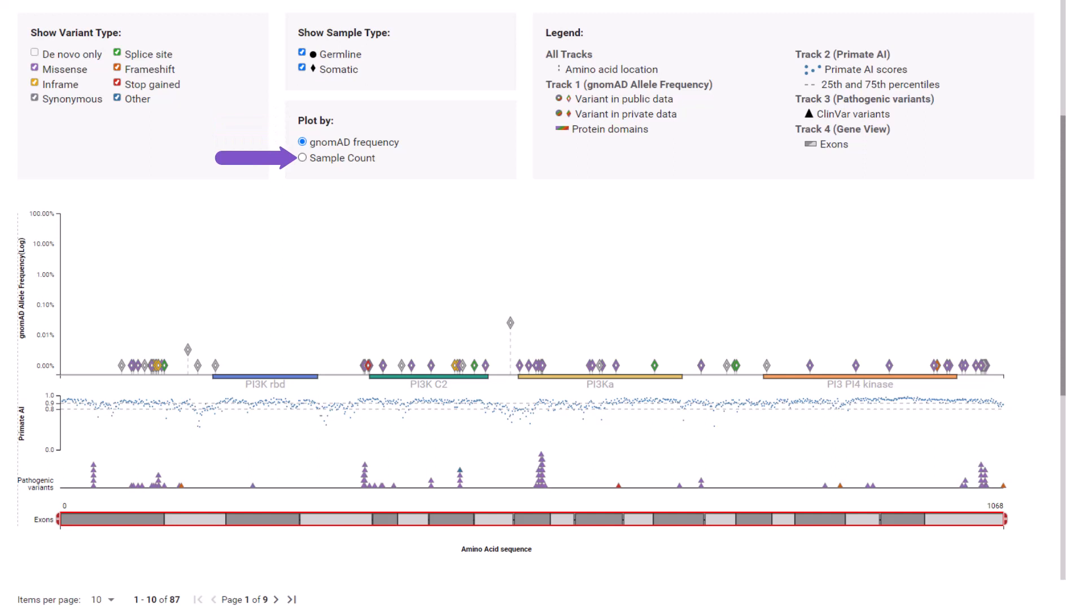
click(303, 158)
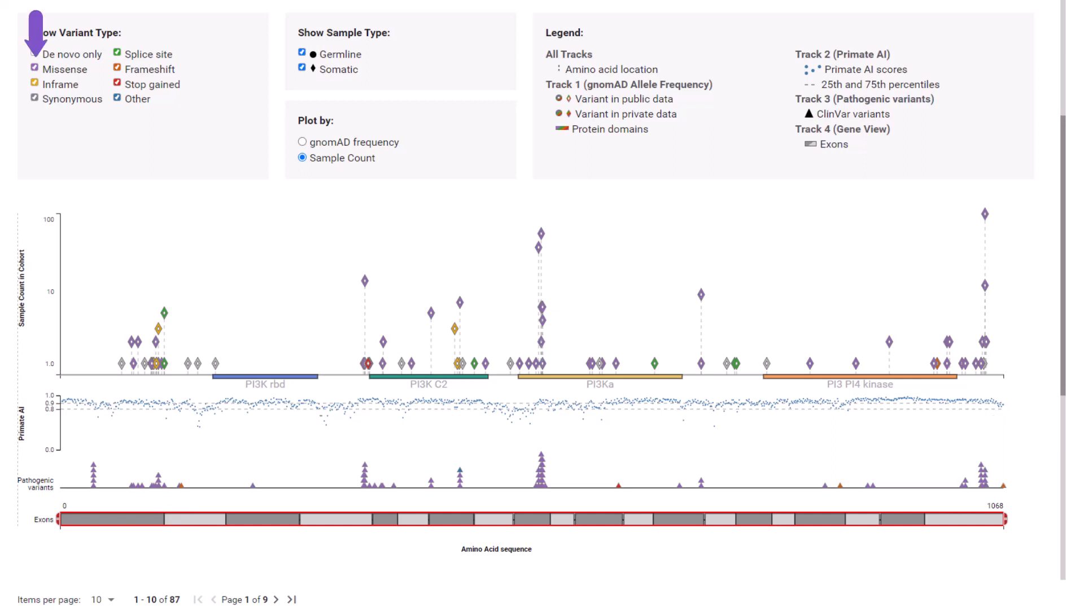
- Uncheck Inframe, Synonymous, Splice site, Frameshift, Stop gained and Other so only Missense variants show
click(33, 53)
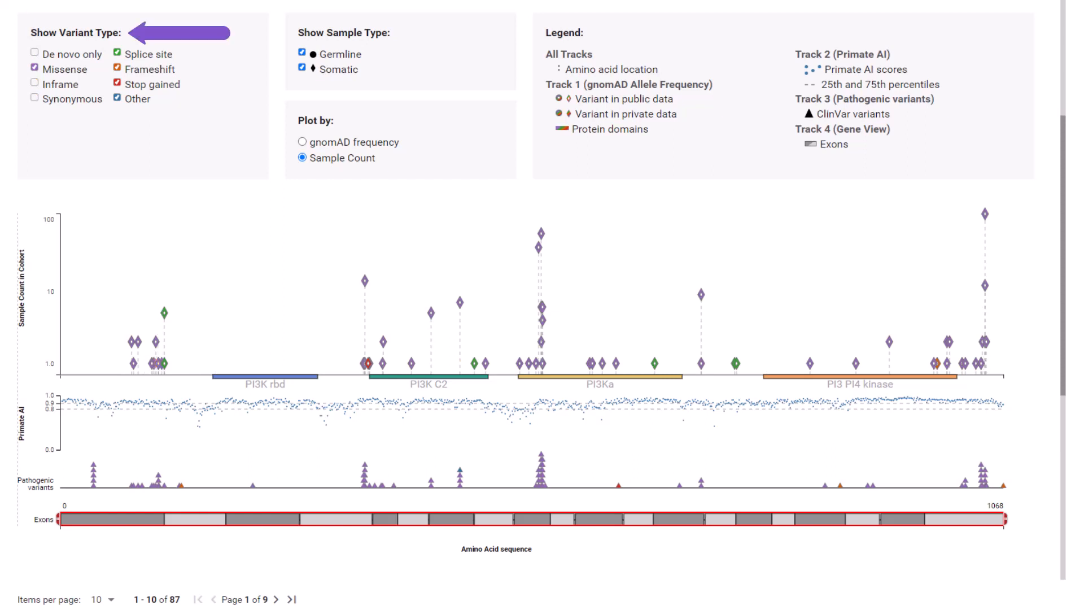
click(118, 54)
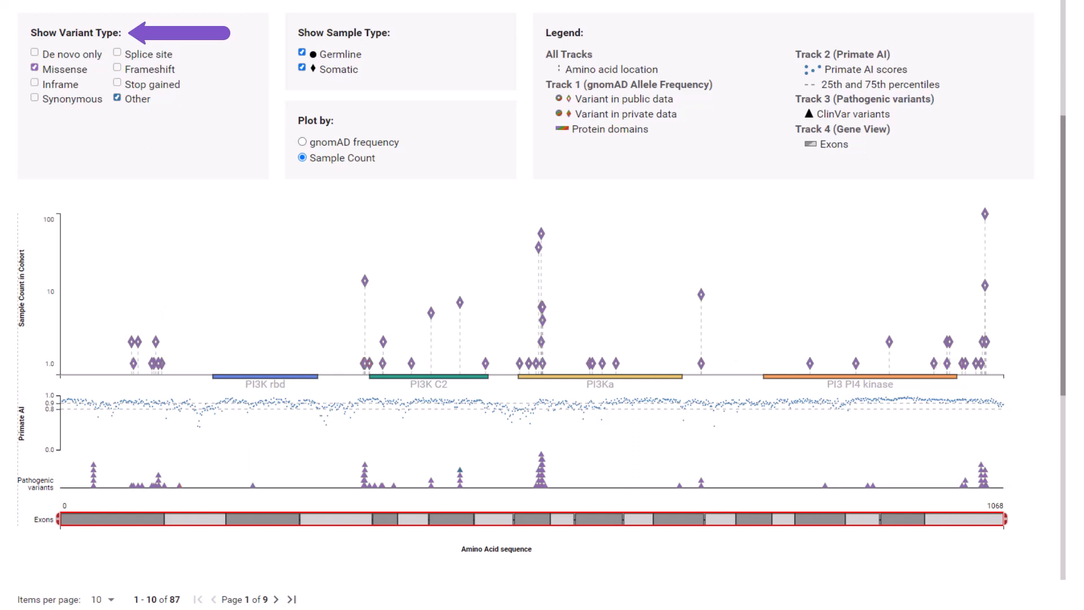
click(116, 99)
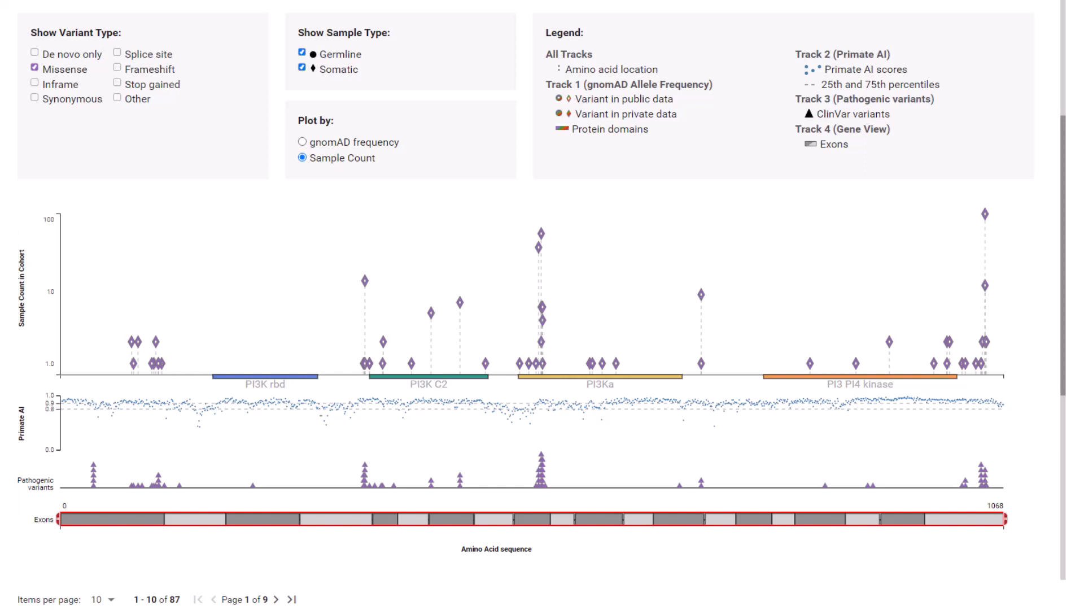
mouse_move(1029, 407)
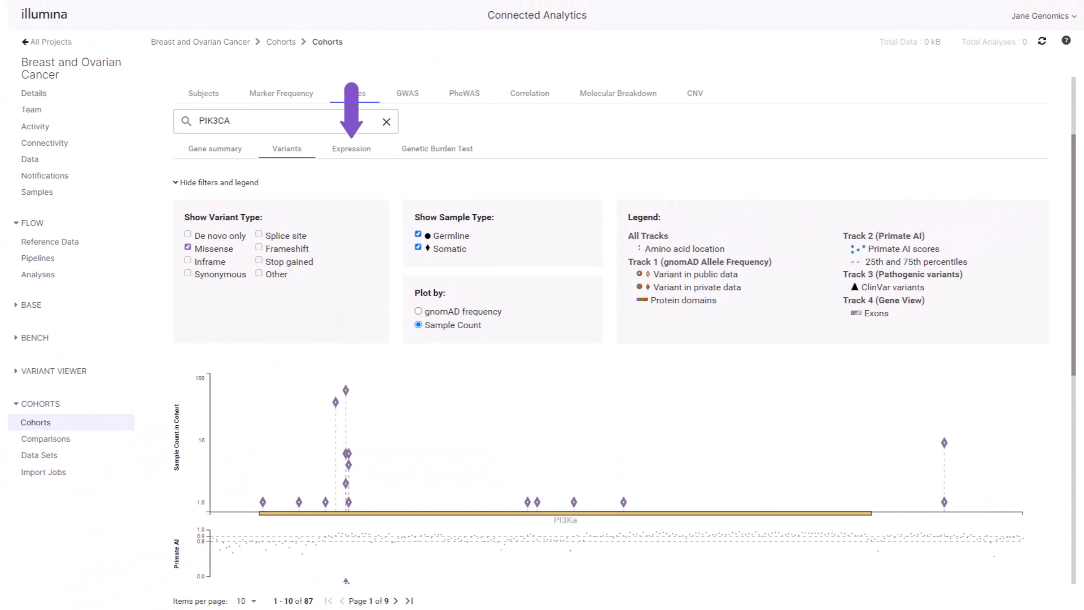
- Show PIK3CA's GTEx expression by tissue and read Mean TPM tooltips, peaking near 24 in tibial artery and fibroblasts
click(352, 148)
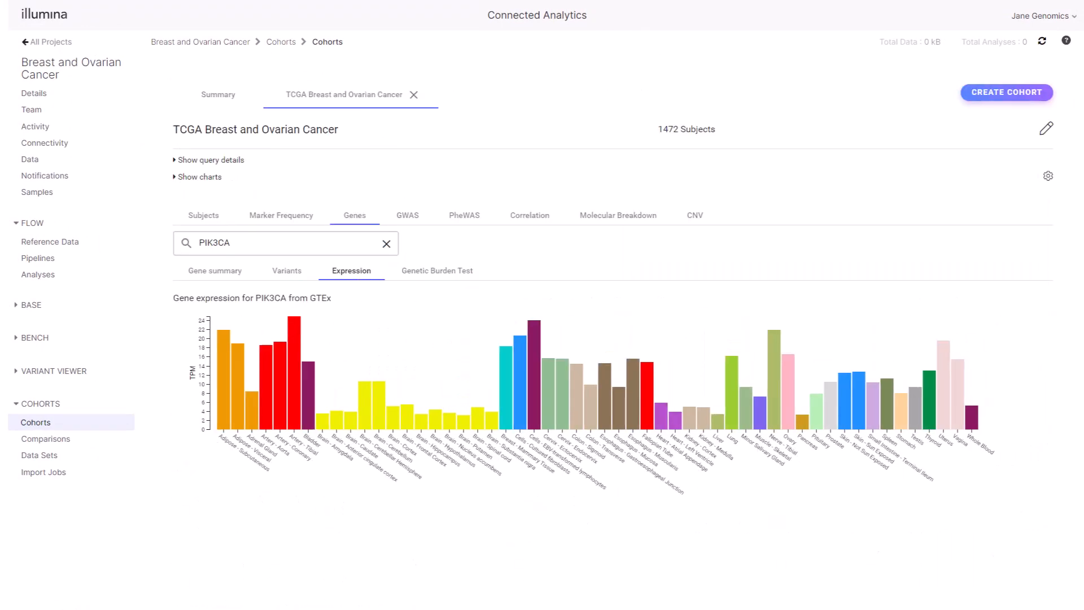
scroll(down, 3)
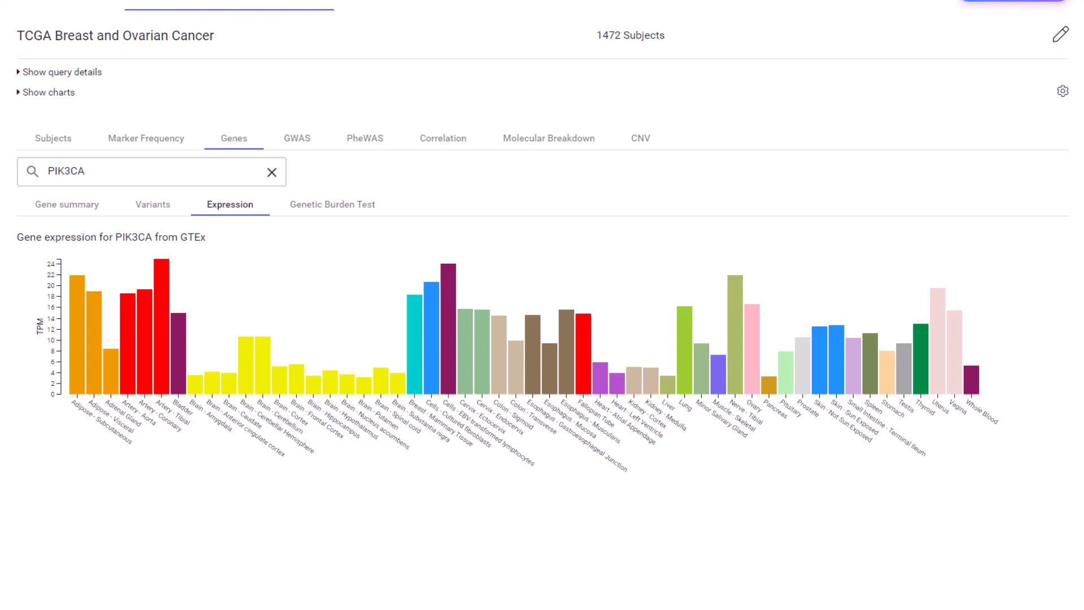
mouse_move(160, 283)
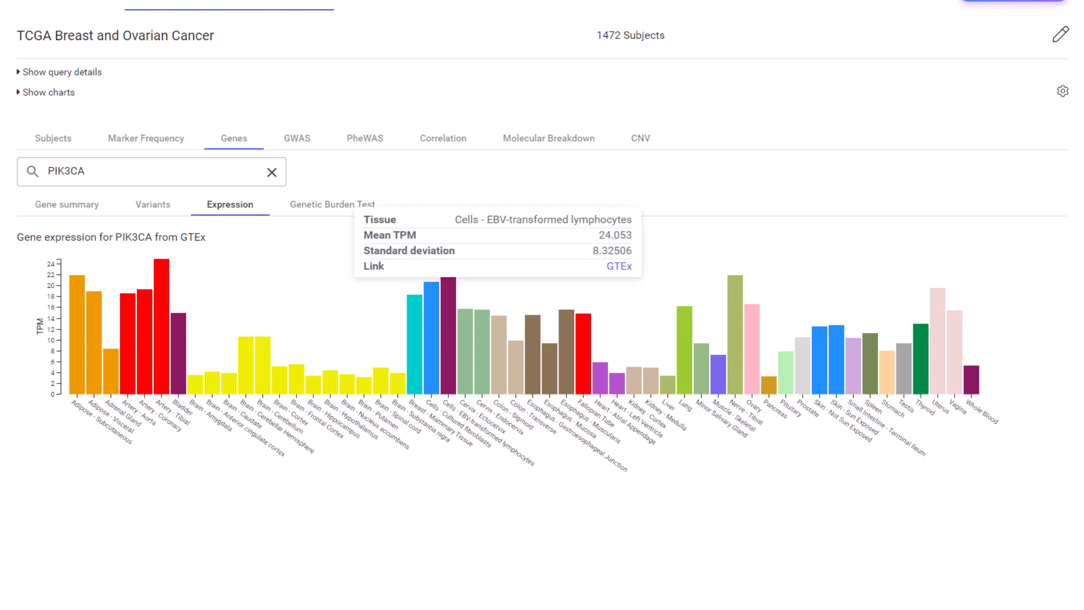
mouse_move(580, 335)
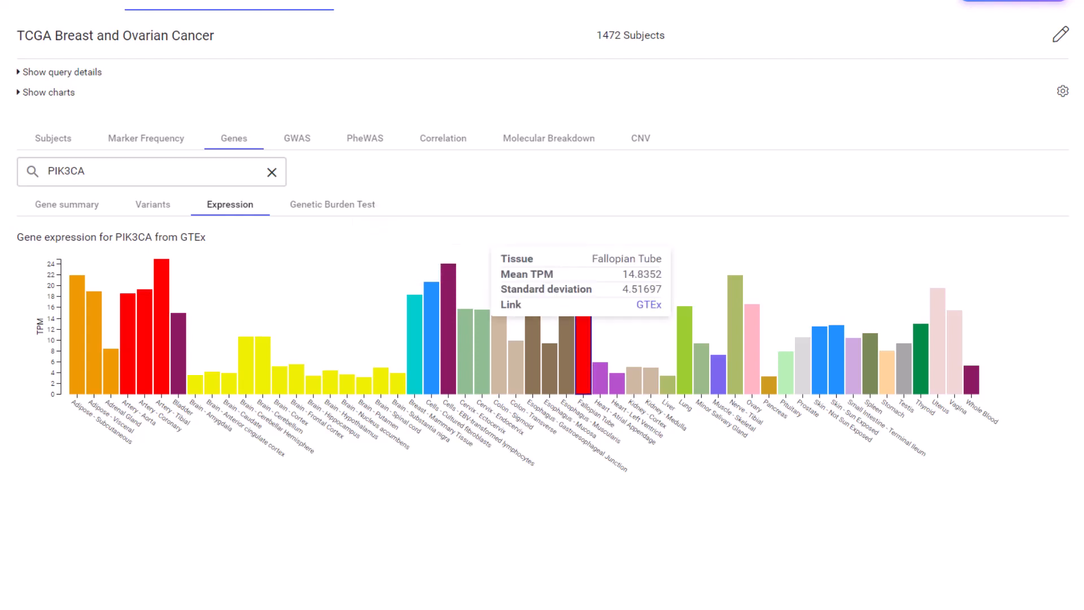